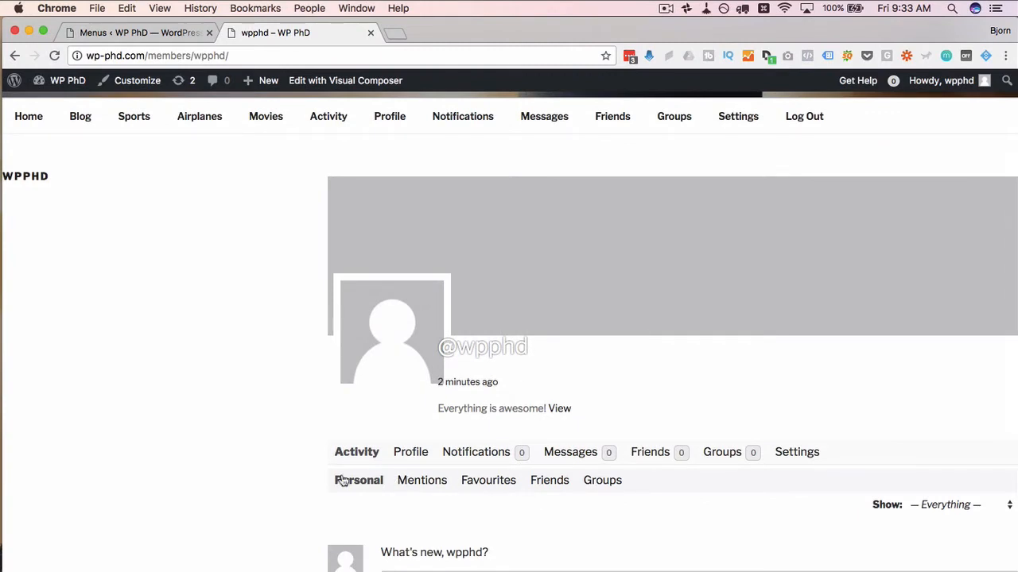
Step: Scroll down and back up the BuddyPress member profile page to review it
scroll("down", 3)
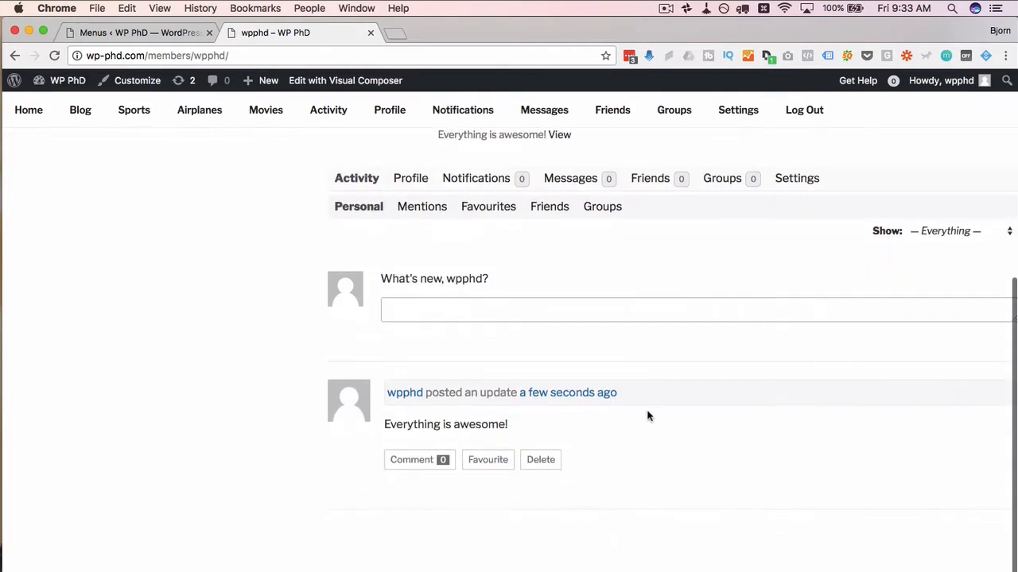
scroll("up", 3)
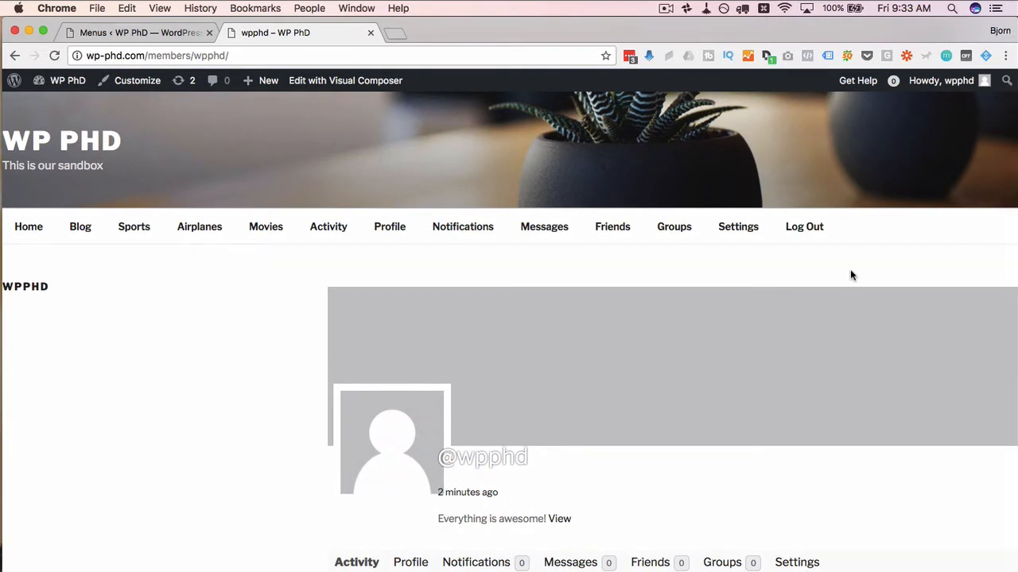
mouse_move(468, 374)
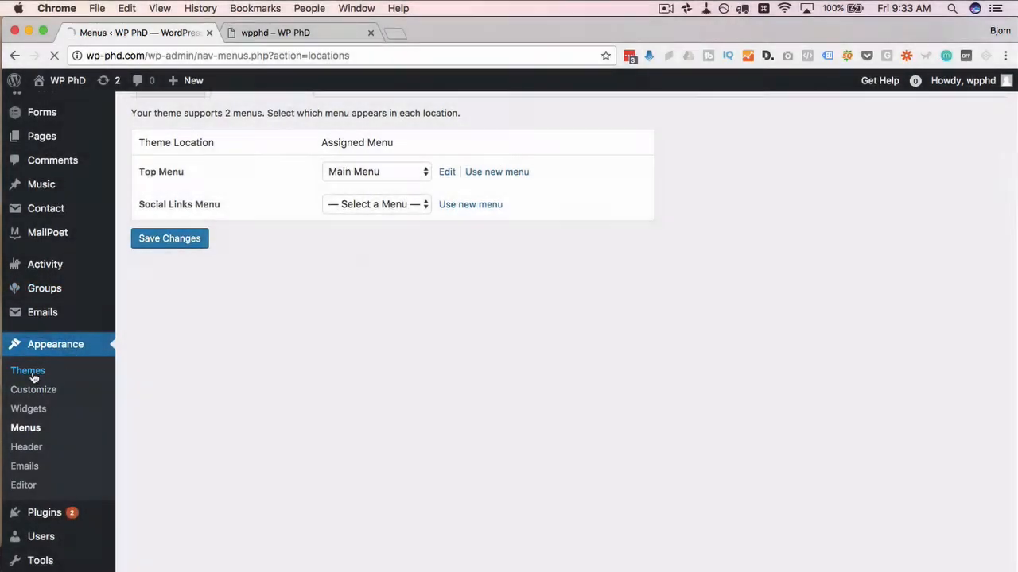
Step: Filter the Add Themes gallery by the BuddyPress feature to list 58 compatible themes
left_click(27, 371)
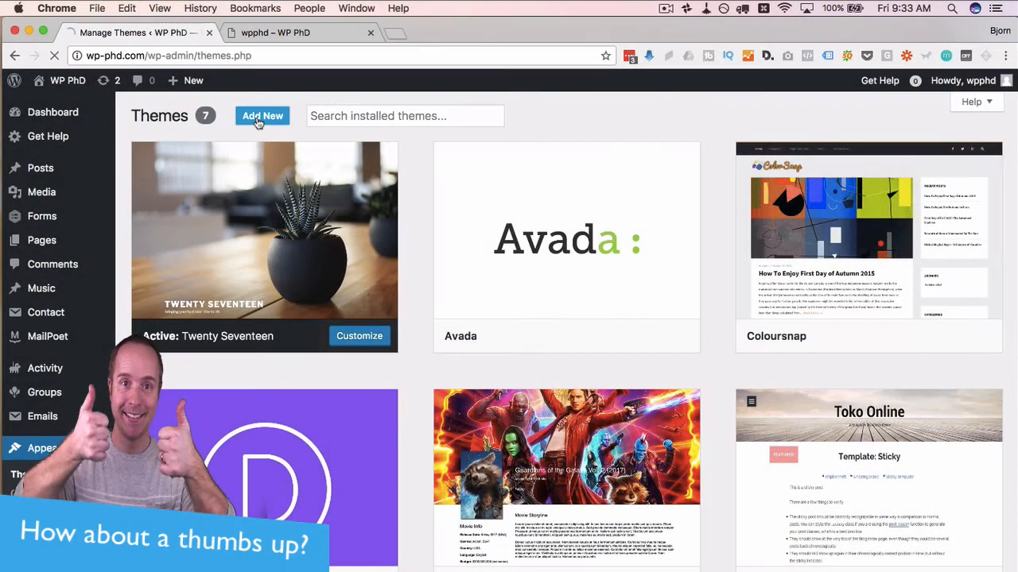
left_click(263, 116)
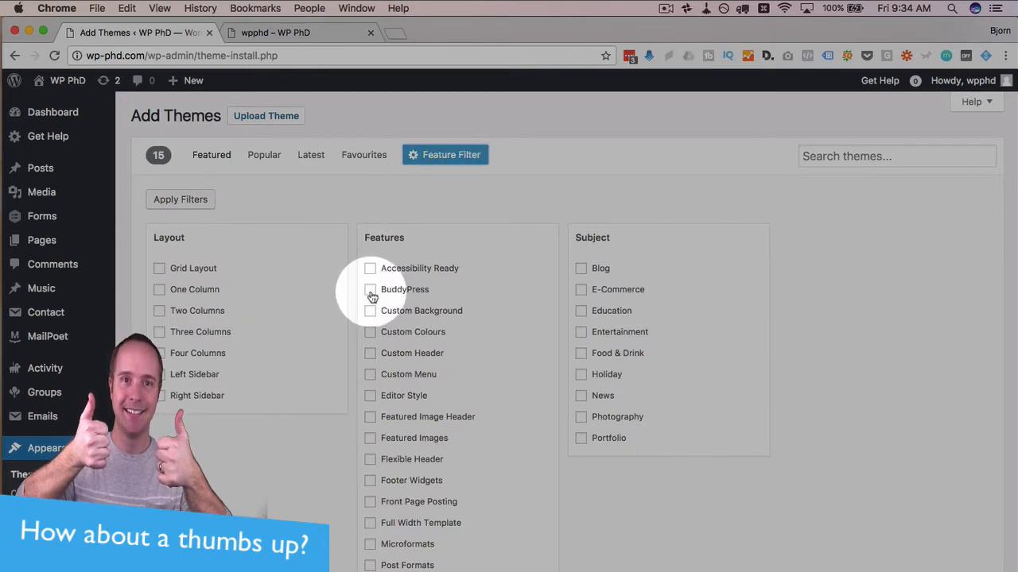
left_click(370, 289)
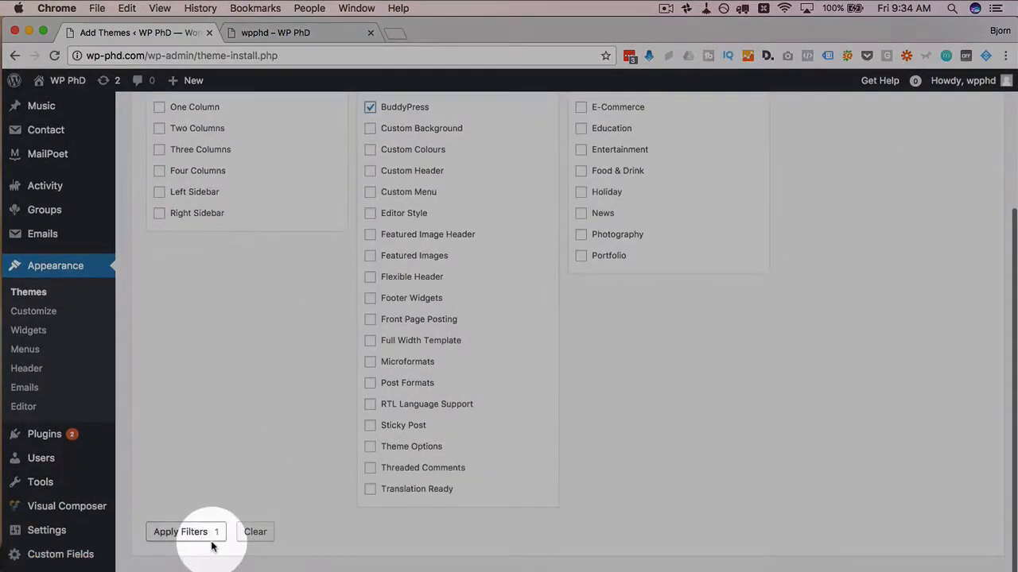
left_click(180, 531)
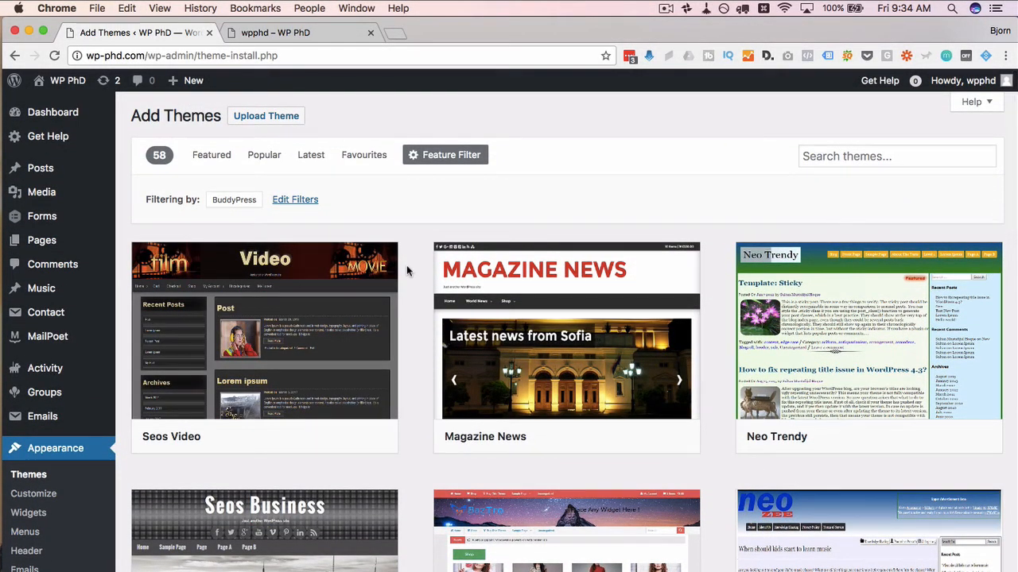
Step: Find the evolve theme in the filtered results and activate it
scroll("down", 3)
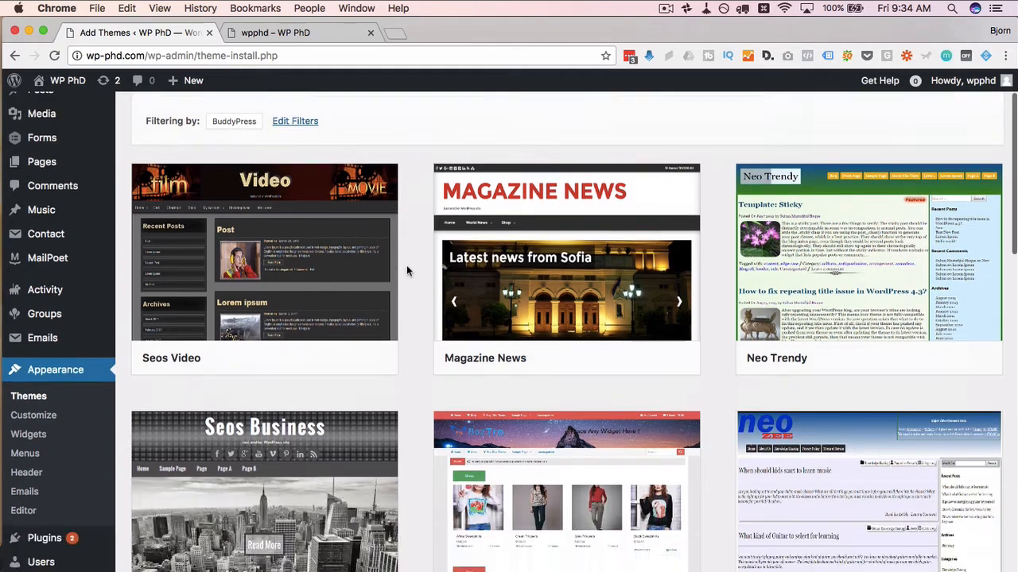
scroll("down", 3)
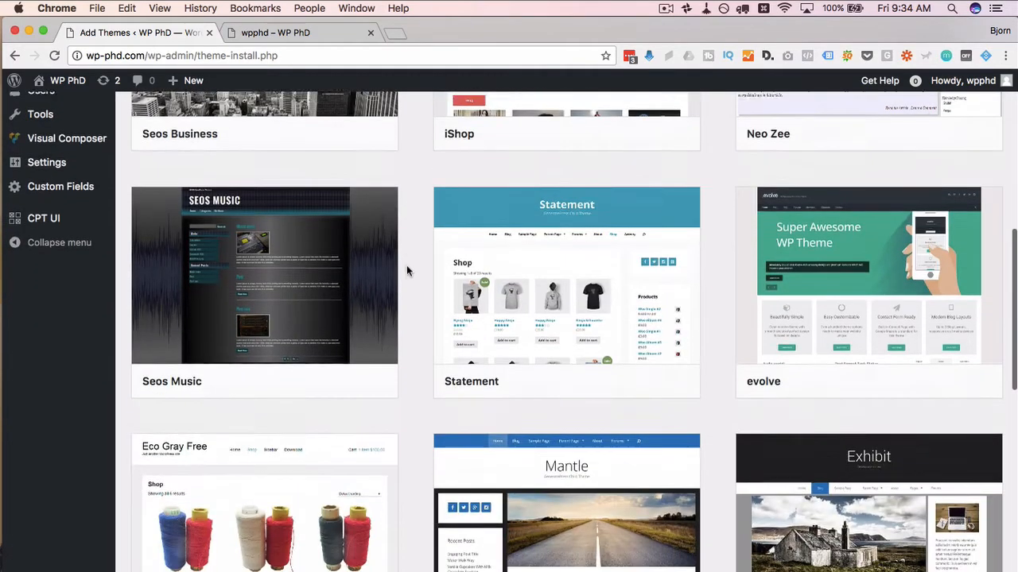
scroll("down", 3)
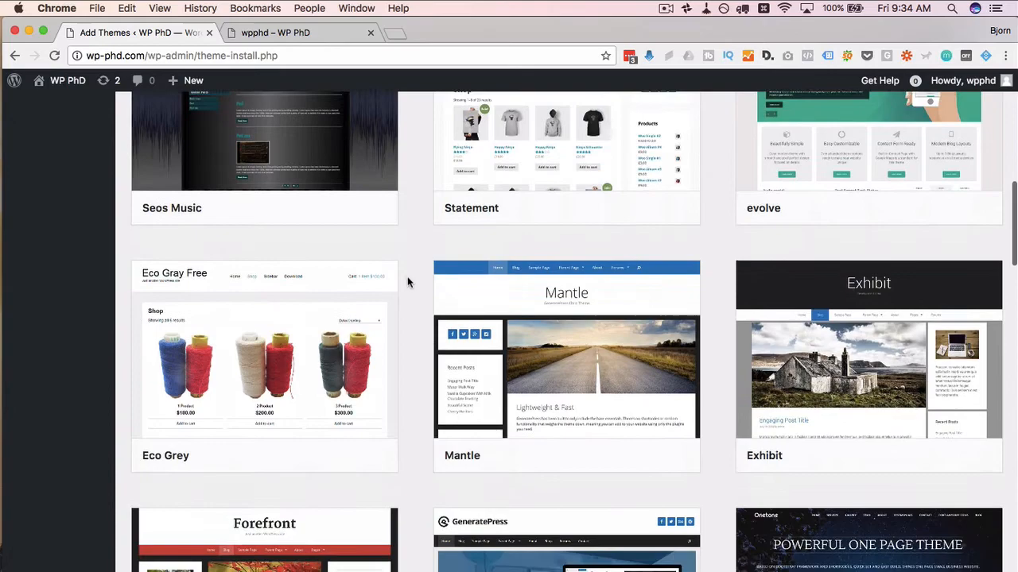
scroll("down", 3)
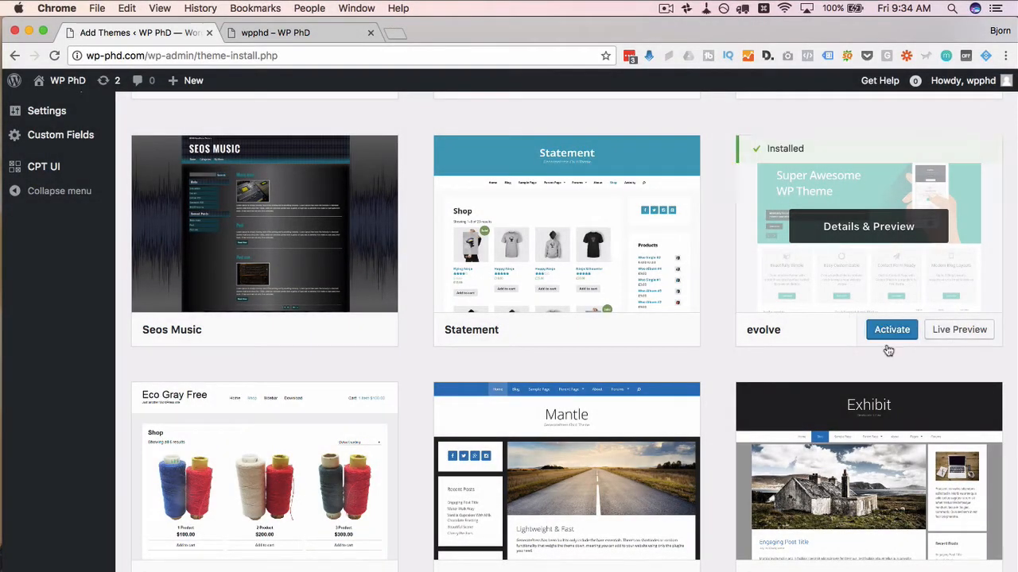
left_click(891, 329)
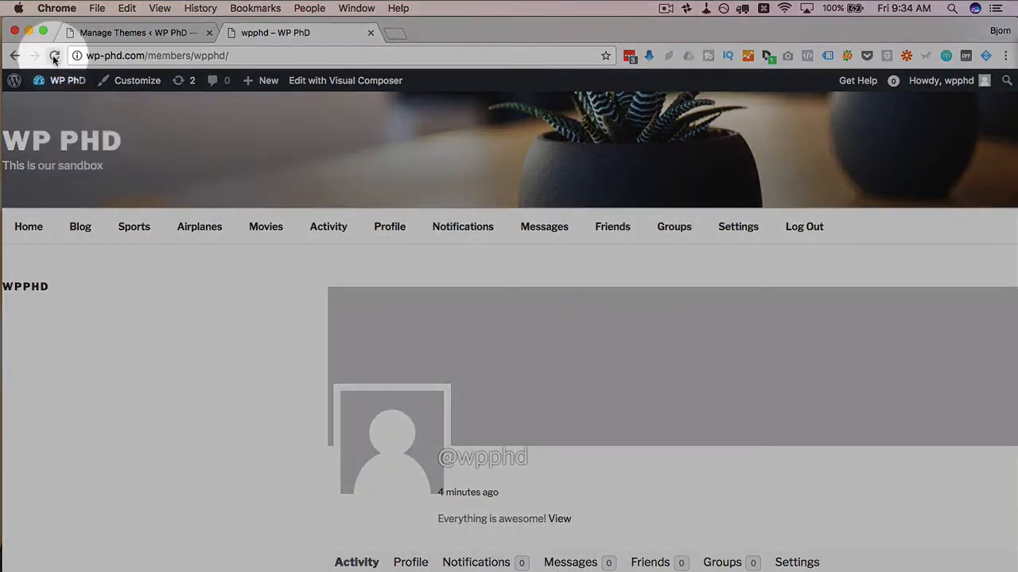
Step: Reload the profile page and scroll through the evolve layout's activity stream and sidebar
left_click(54, 55)
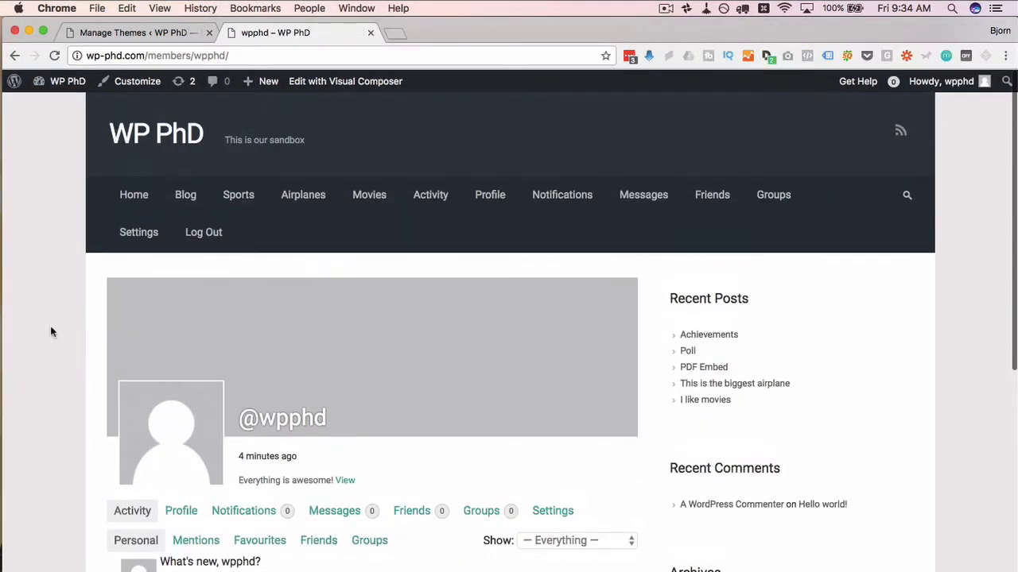
scroll("down", 3)
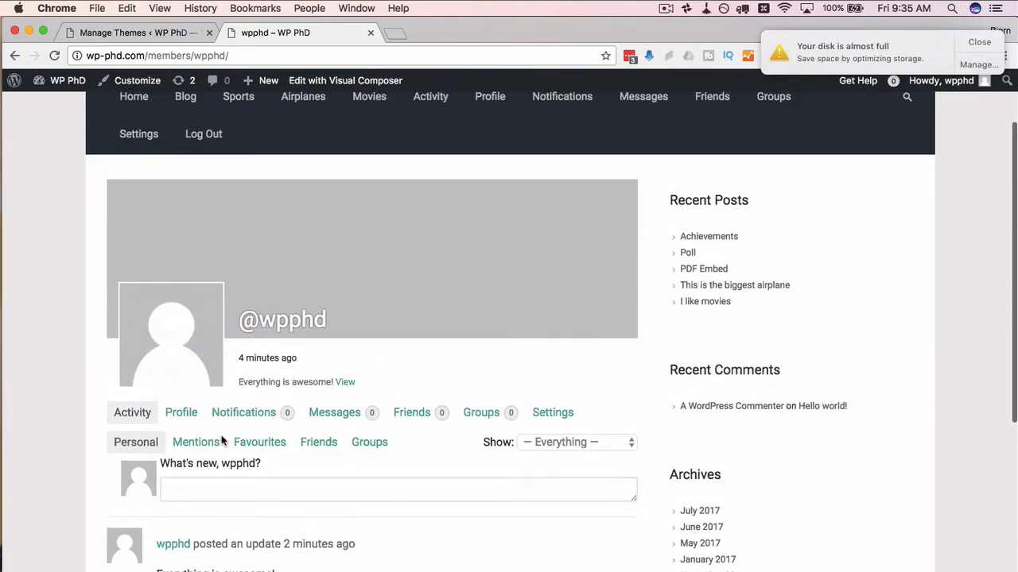
scroll("down", 3)
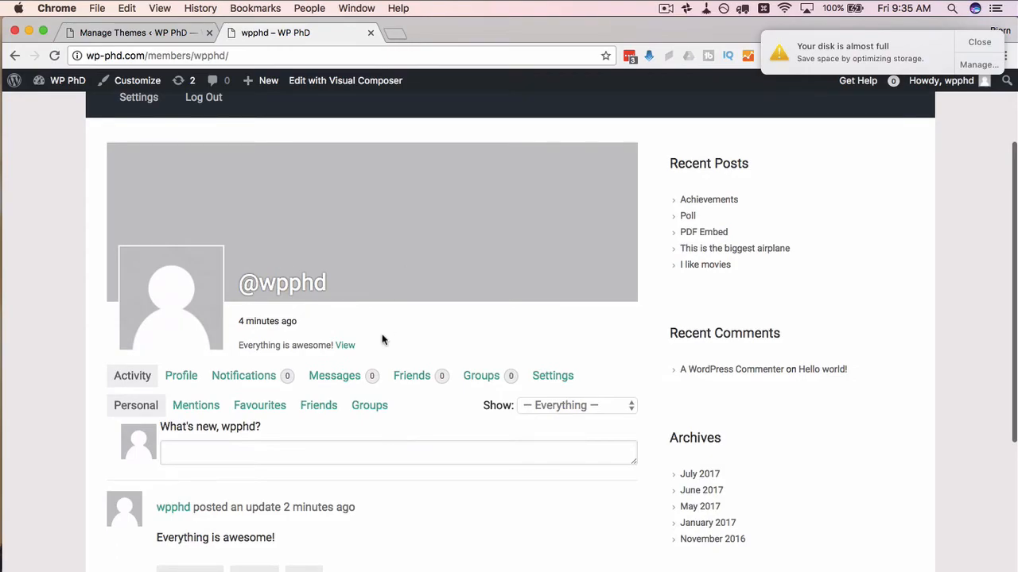